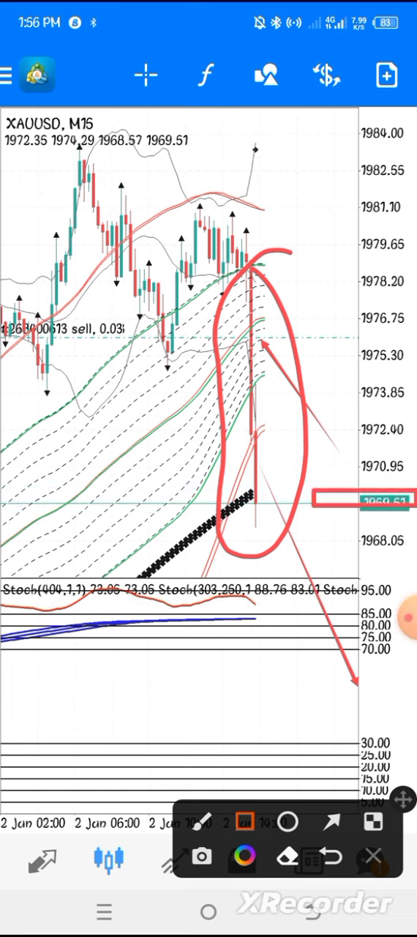
Choose the saved HFMarketsSV-Live Server 4 account from Manage Accounts to reach its login screen.
click(9, 74)
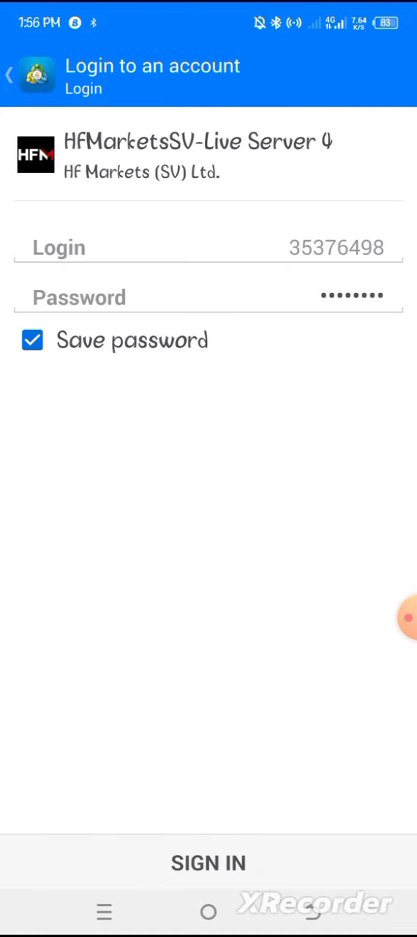
click(208, 863)
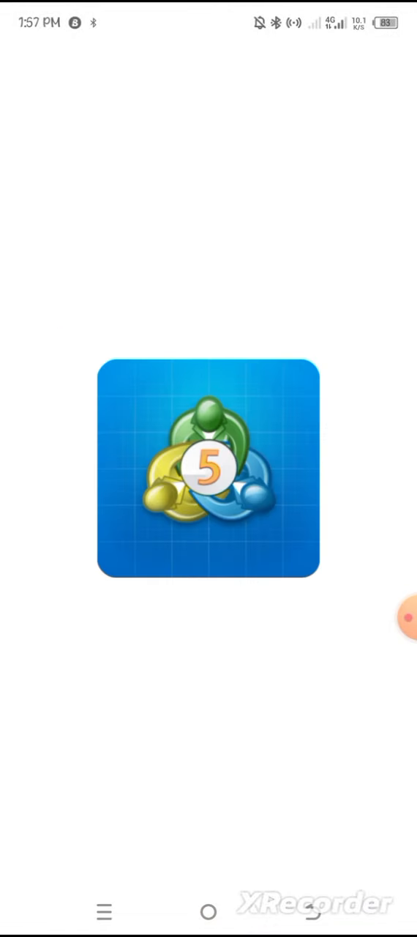
View the Trade tab showing three XAUUSD sell positions at 57.00 profit each.
click(209, 477)
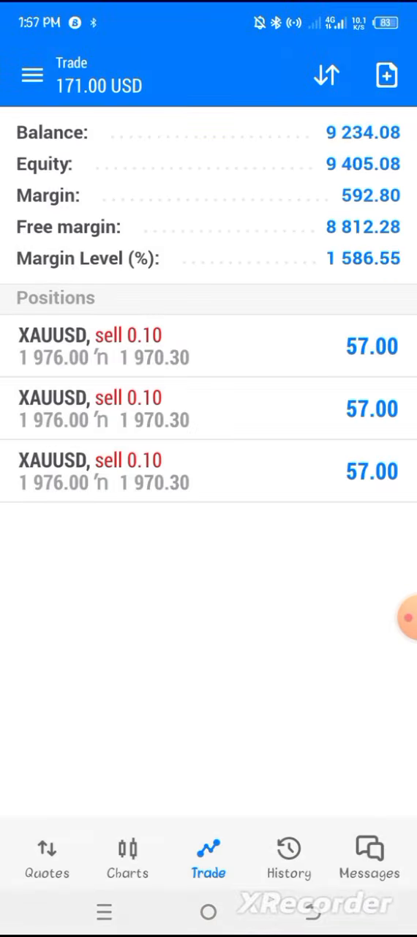